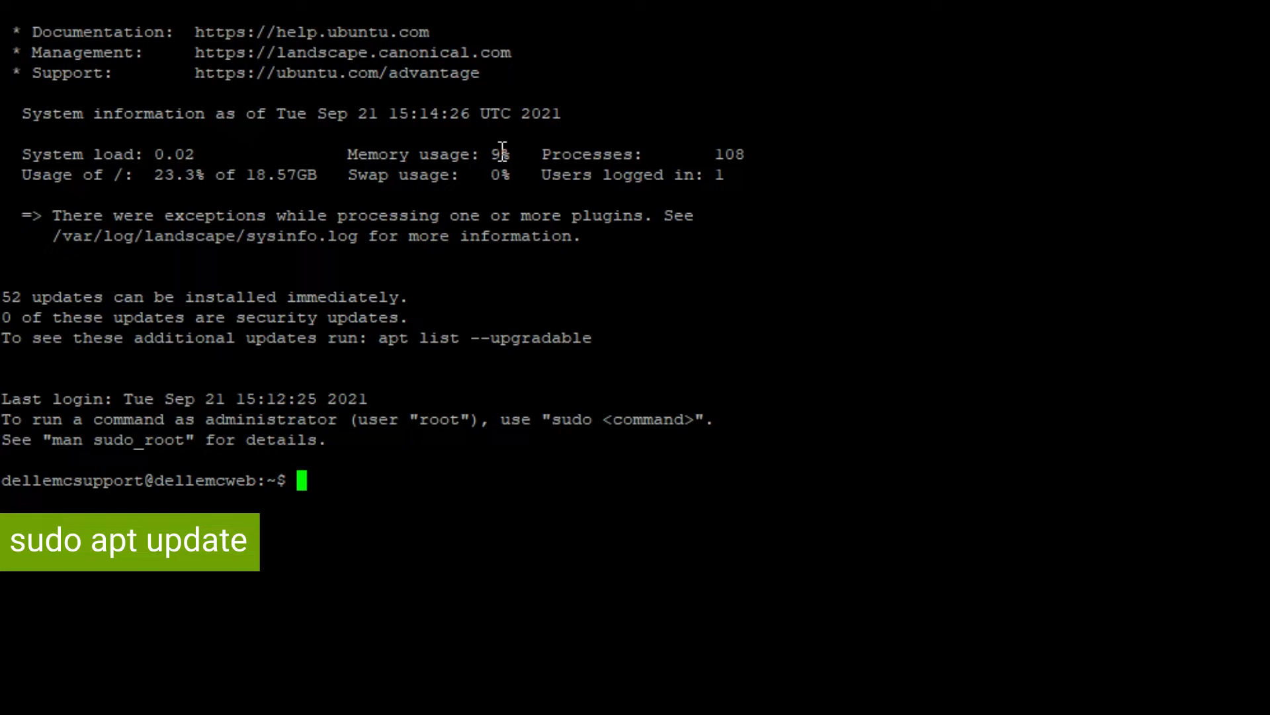
Run sudo apt update and authenticate with the sudo password.
type("sudo apt update")
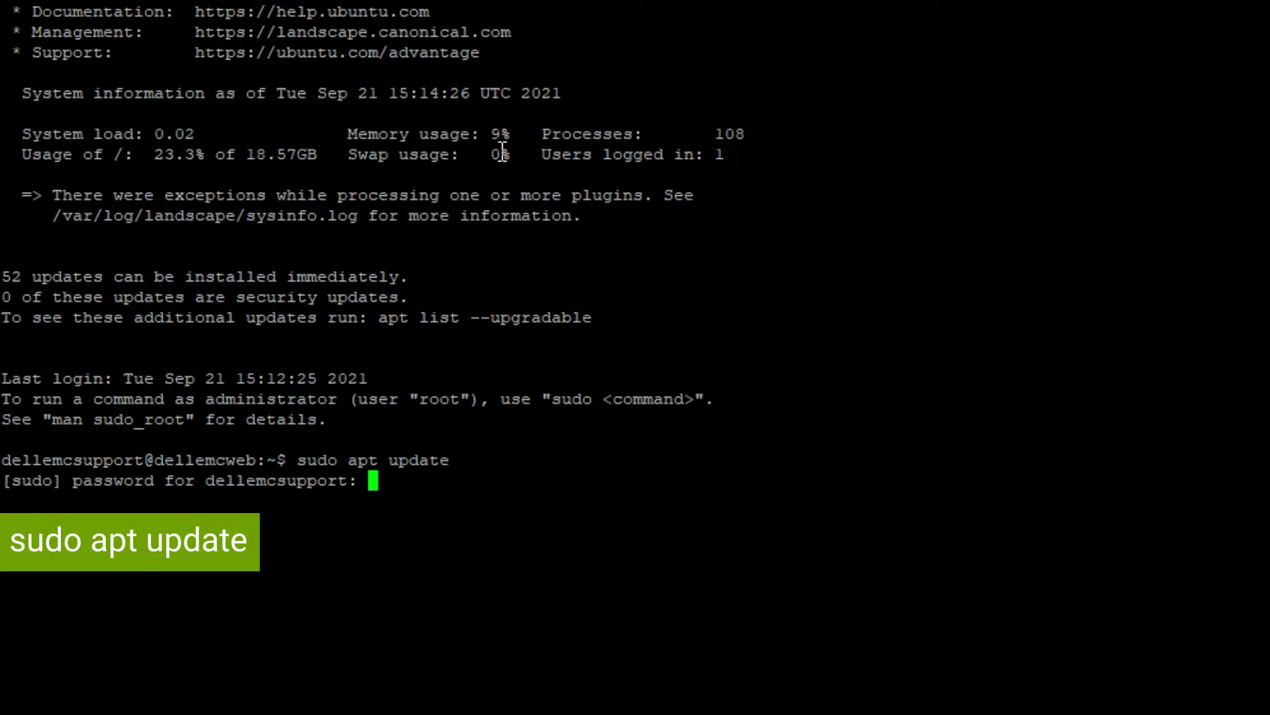
key("Enter")
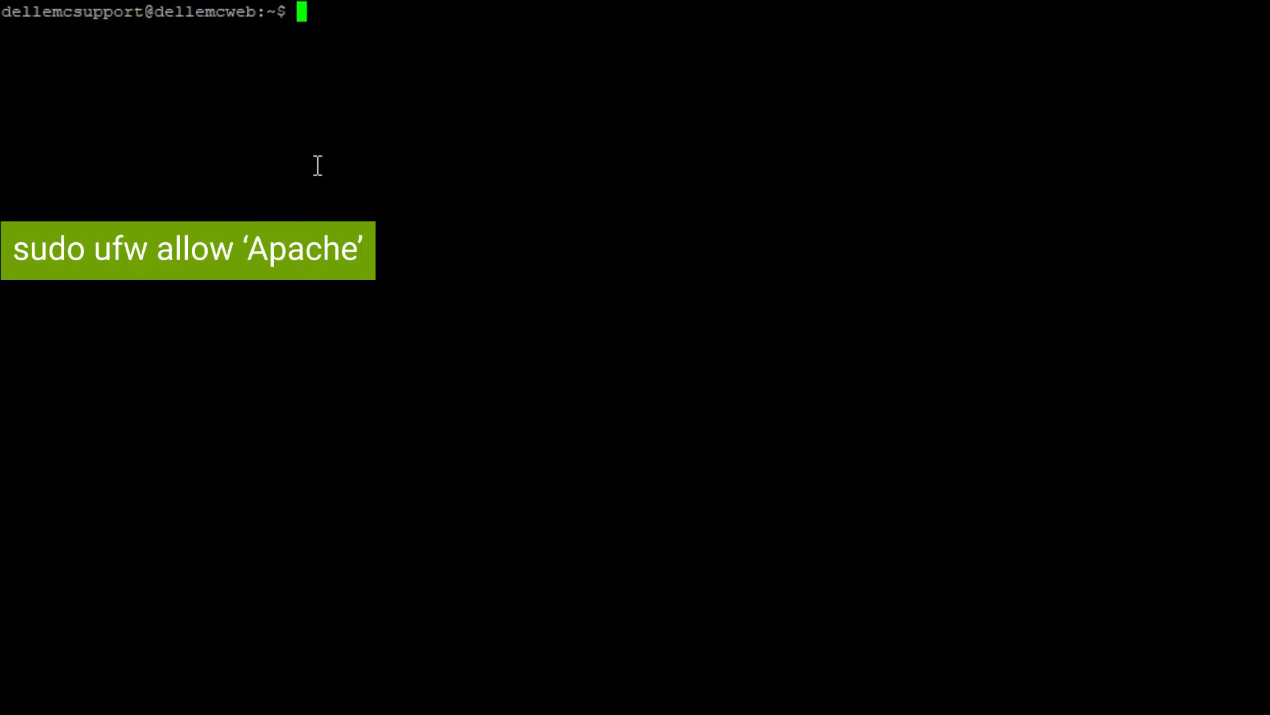
Run sudo ufw allow 'Apache' to open the firewall for Apache.
type("sudo")
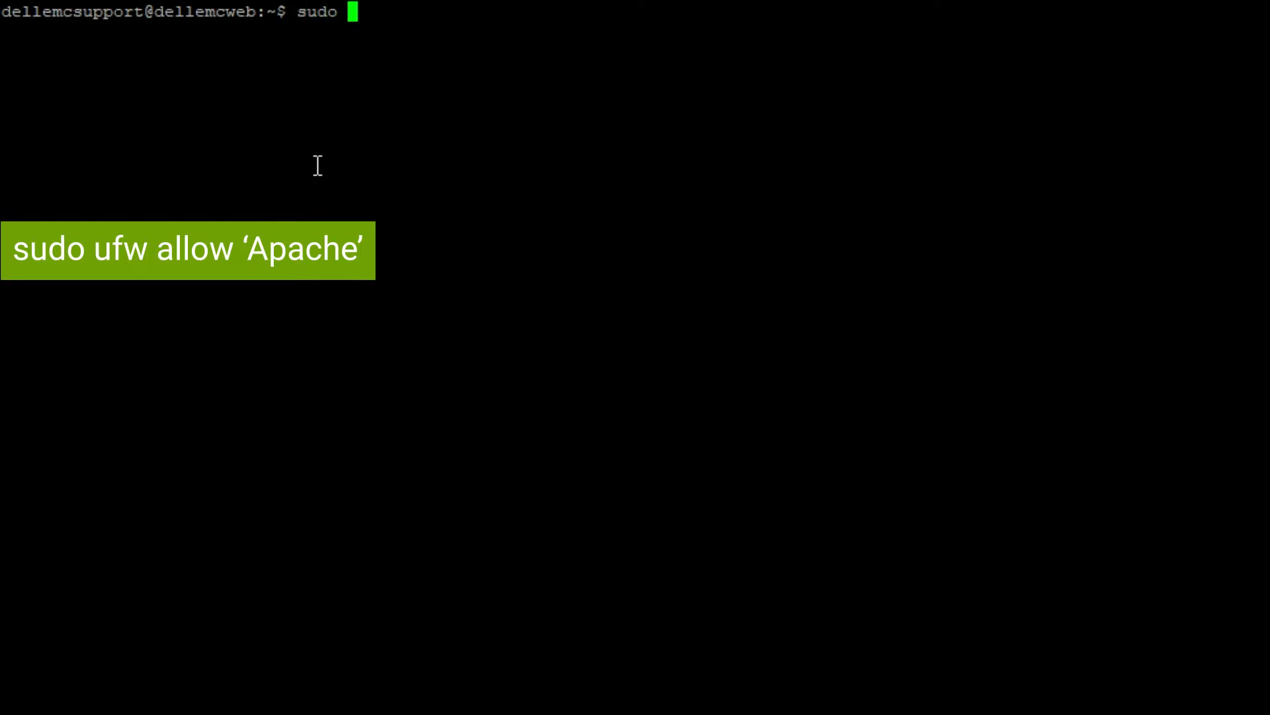
type("ufw allow 'A")
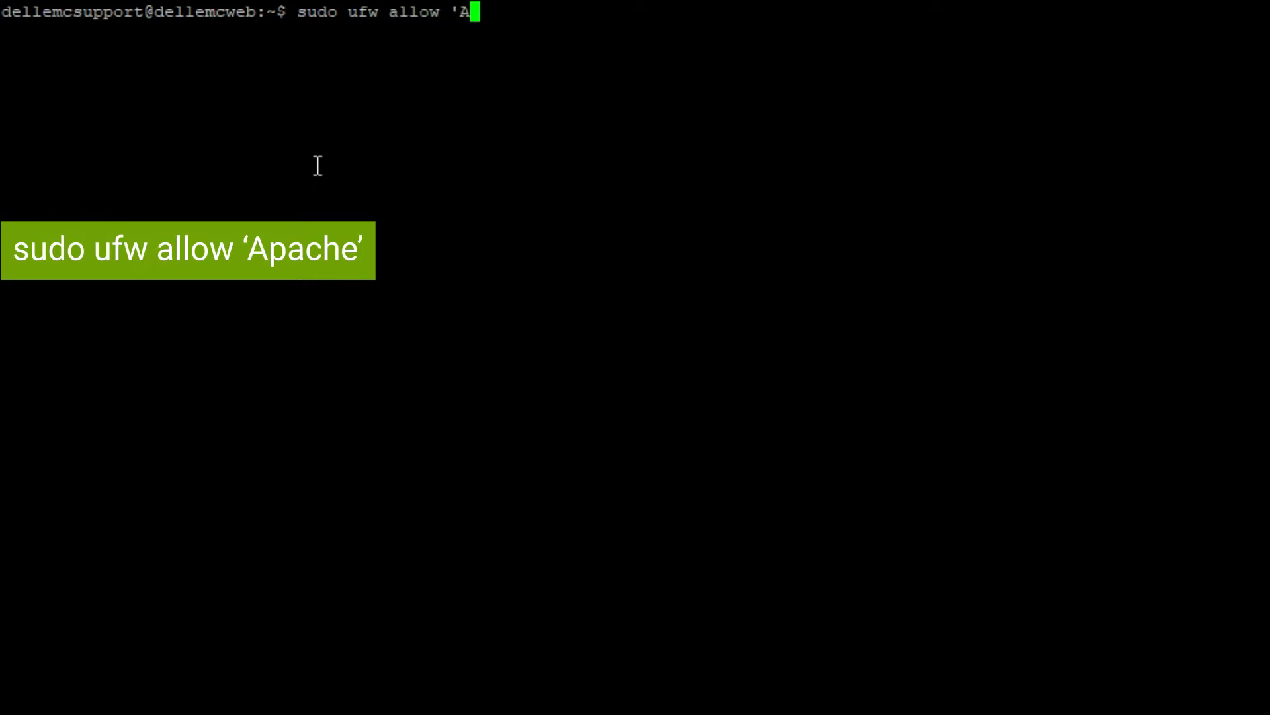
type("pache'")
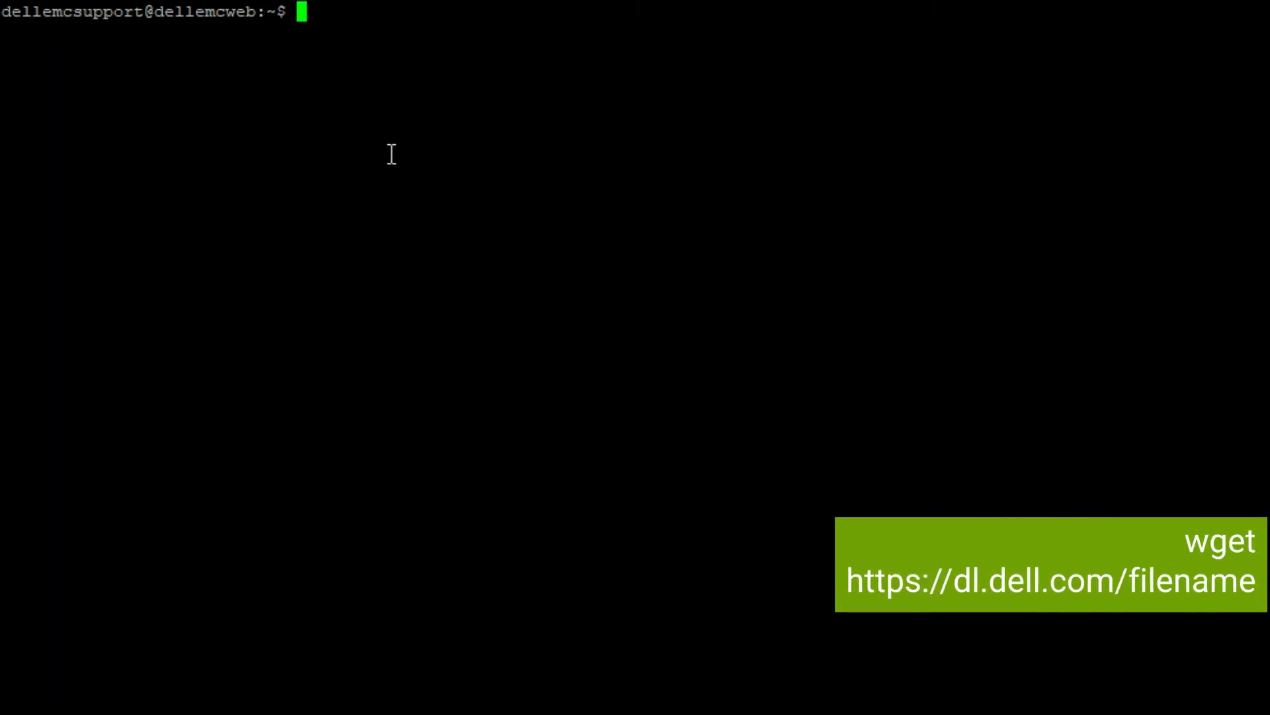
Download the Dell file from dl.dell.com/FOLDER07632252M with wget.
type("wget https://dl.dell.com/FOLDER07575774M/1/PERCCL~1.GZ")
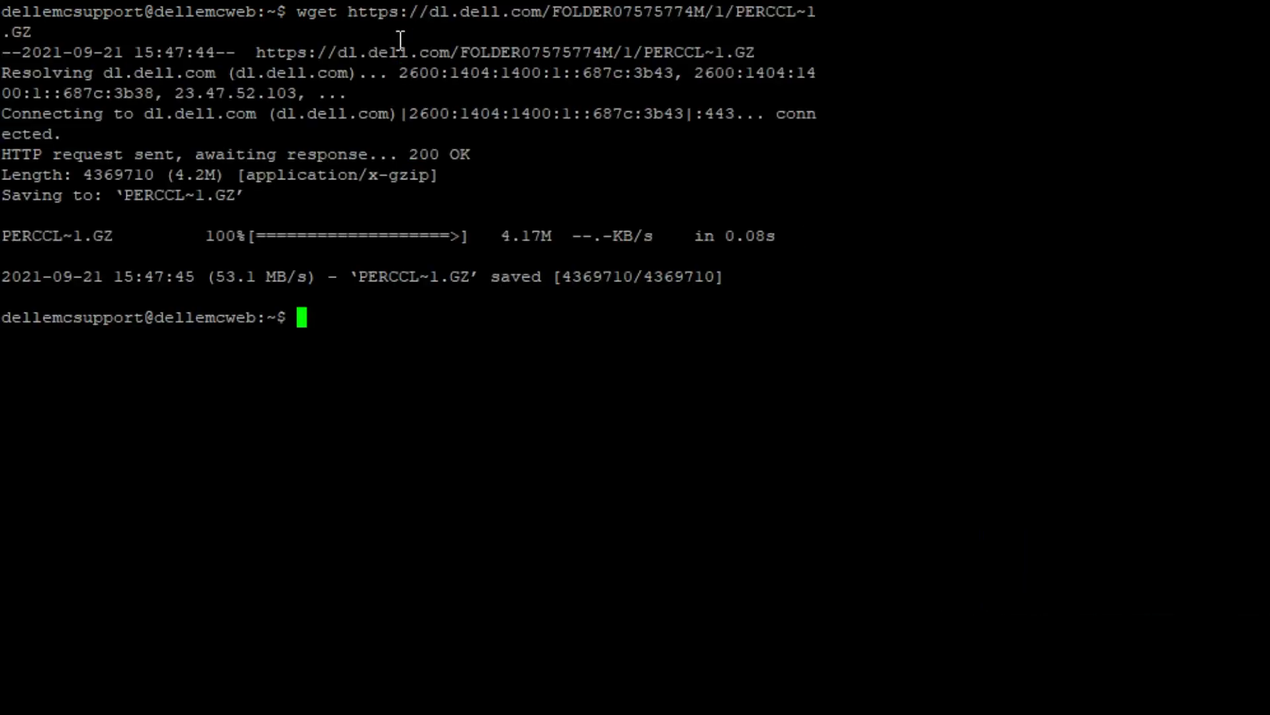
mouse_move(417, 332)
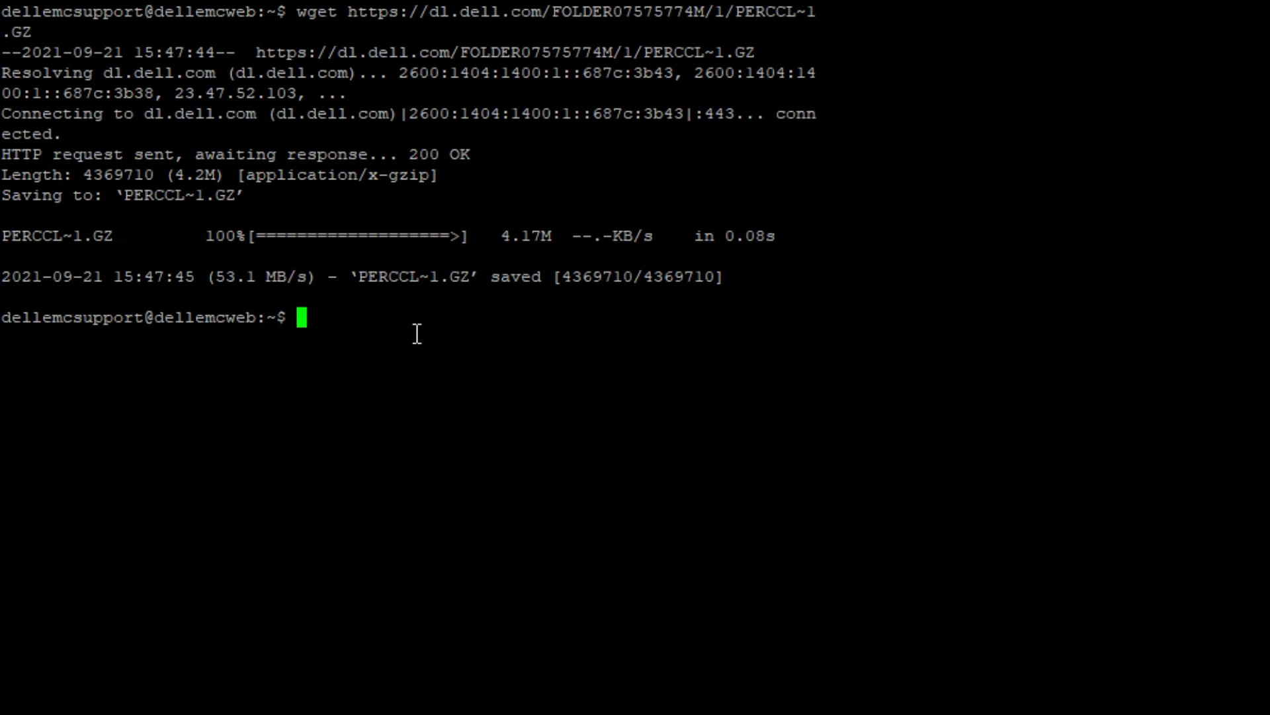
type("wget https://dl.dell.com/FOLDER07632252M/1/OM-SrvAdmin-Dell-Web-10.1.0.0-4634.VIB-ESX67i_A00.zip")
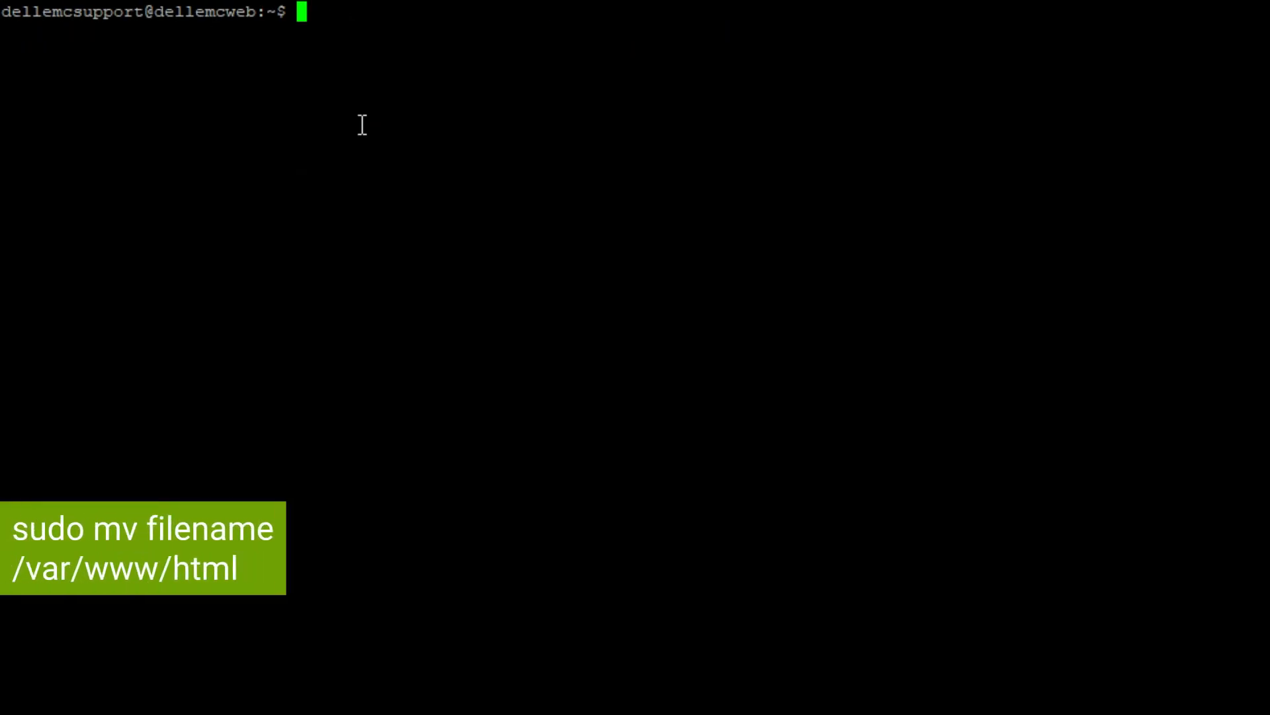
Move PERCCL~1.GZ and the OM-SrvAdmin zip into /var/www/html with sudo mv.
type("sudo mv PERCCL~1.GZ")
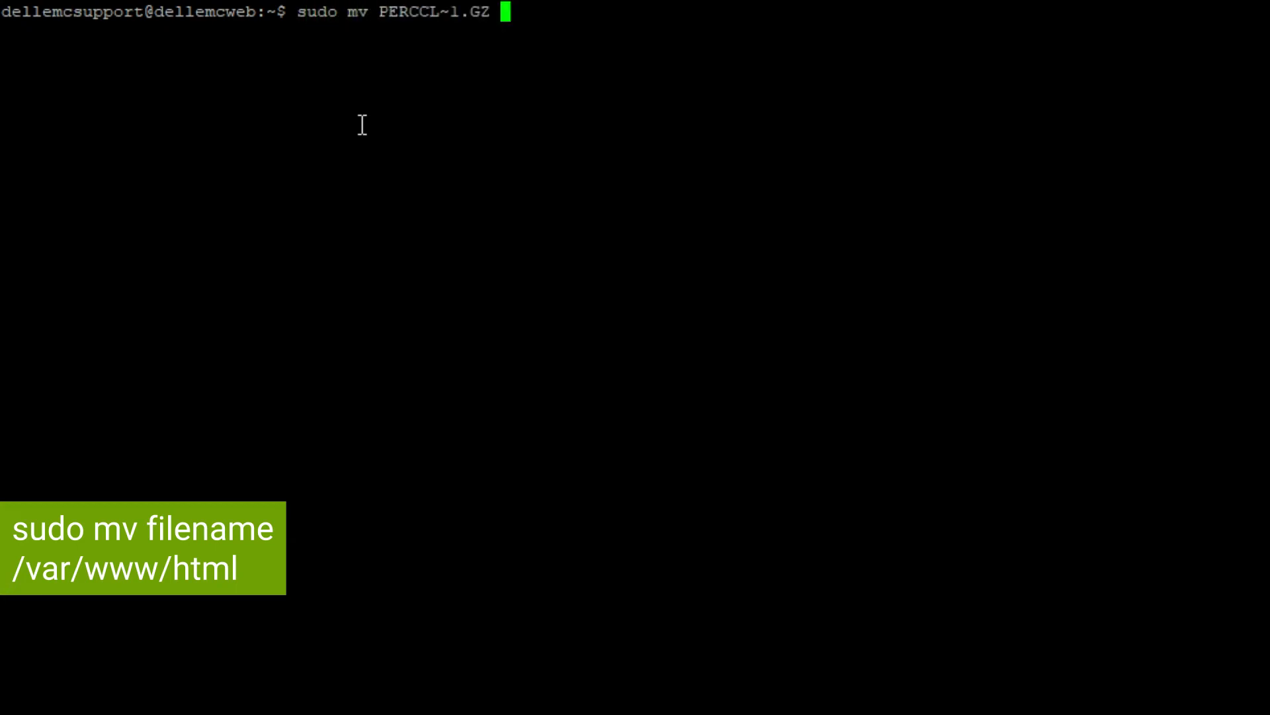
type("/var/www")
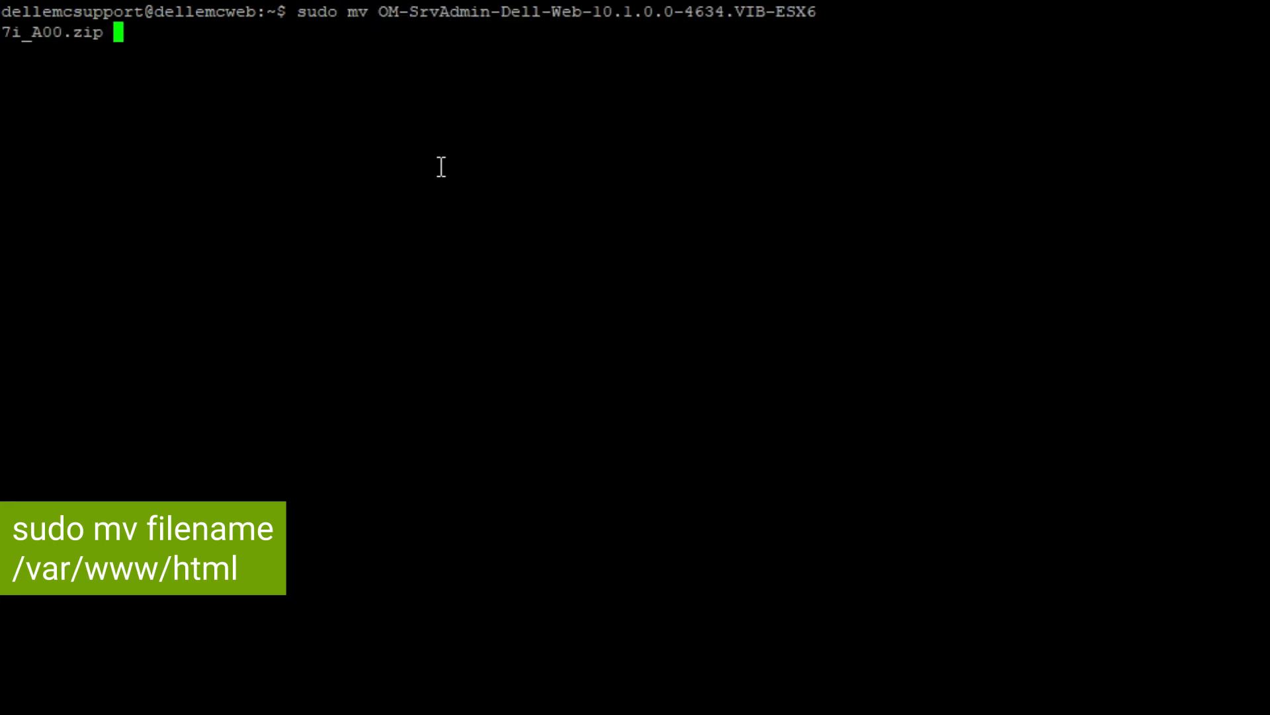
type("/var/w")
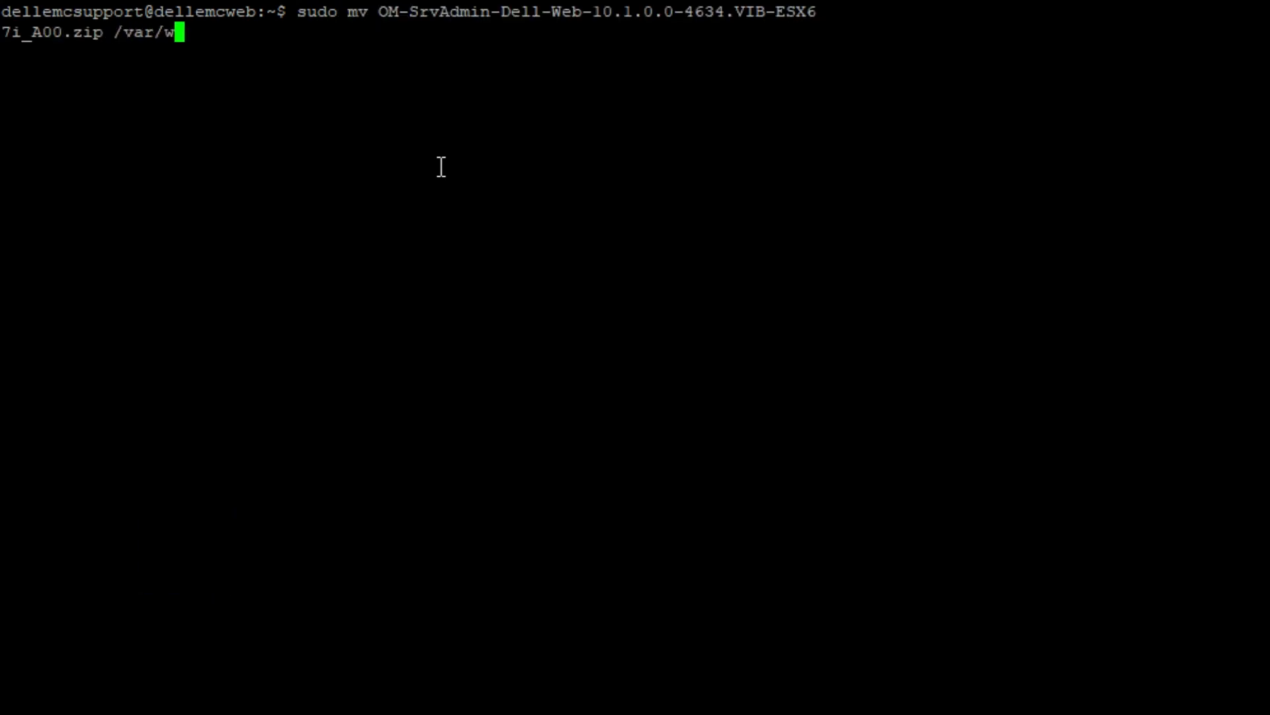